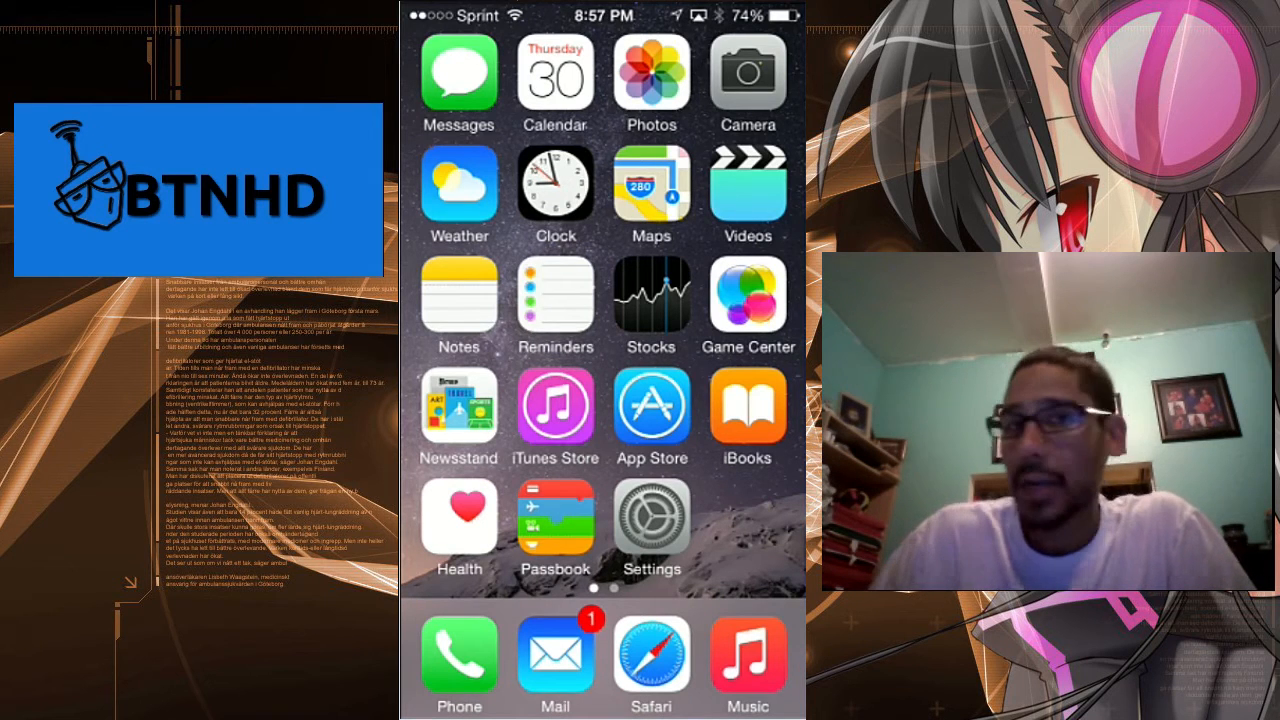
Step: Launch Google Inbox from the home screen, landing on the snooze intro card
click(556, 304)
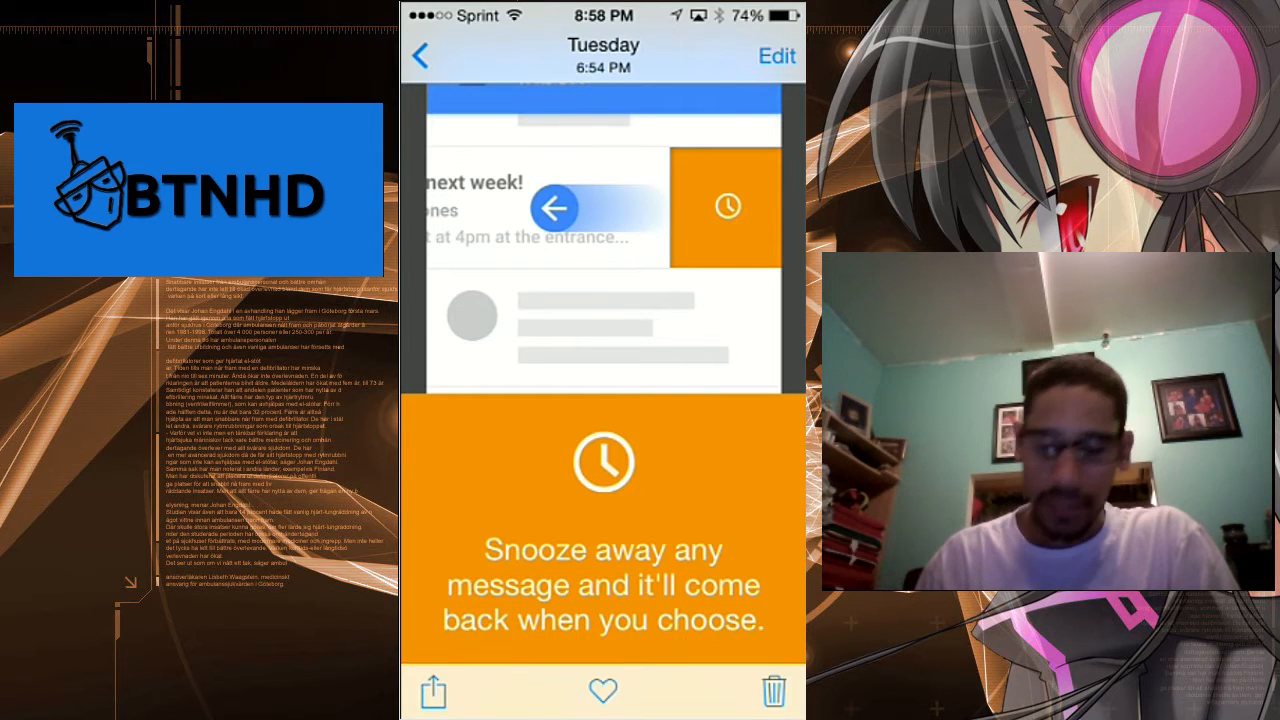
Step: Swipe through the welcome tour cards to reach the inbox and the Promos bundle
scroll(left, 3)
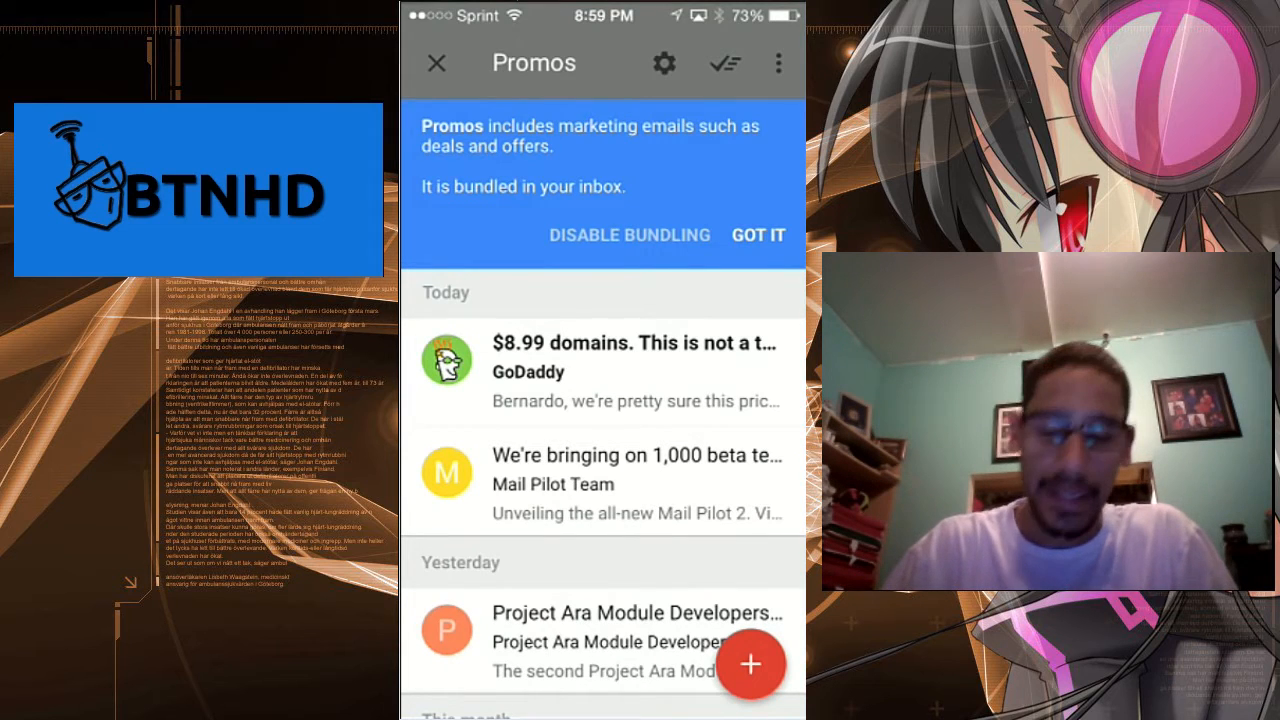
Step: Dismiss the Promos bundling note and close the Snooze until… options without snoozing
click(758, 236)
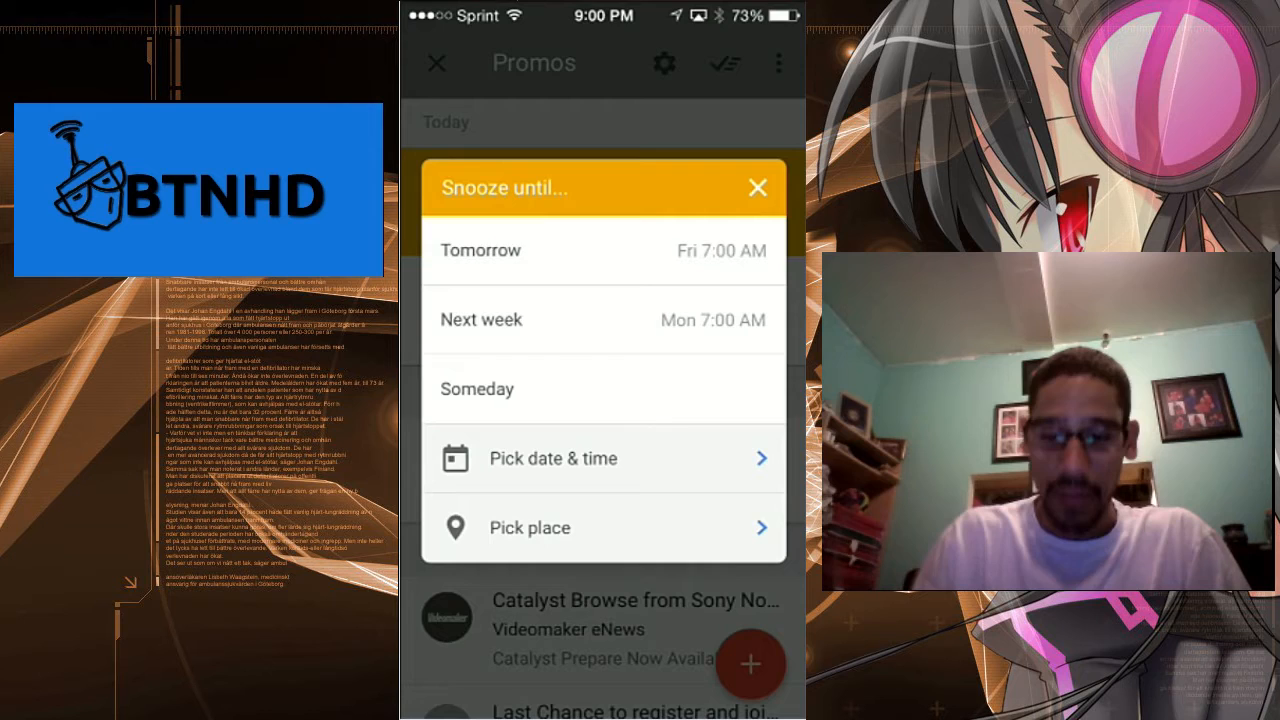
click(758, 188)
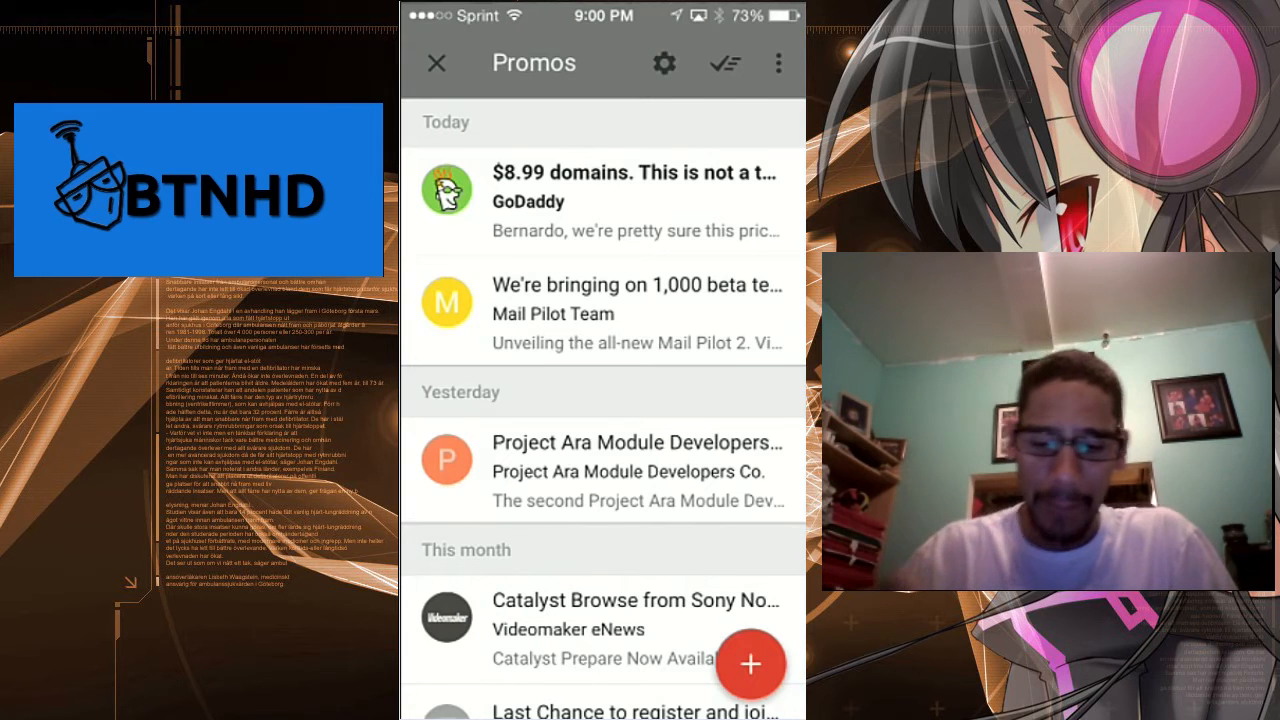
Step: Start a blank new message from the red + button's Compose option
click(750, 664)
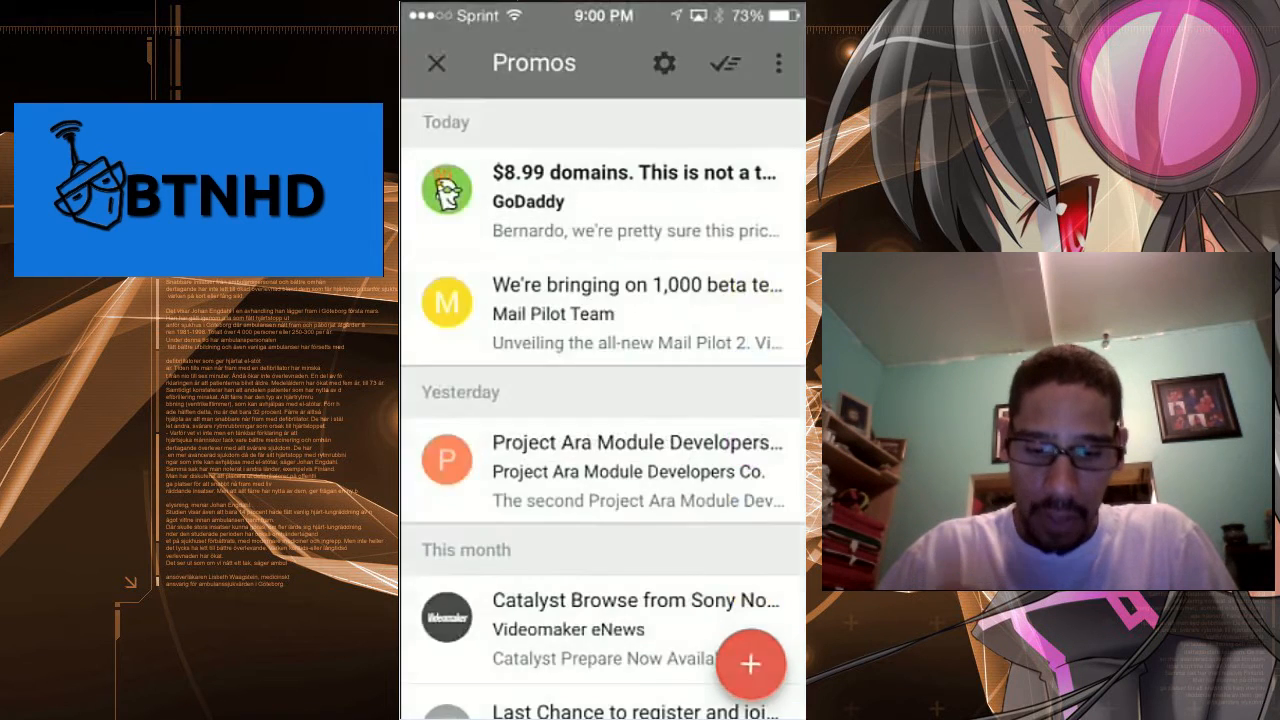
click(750, 664)
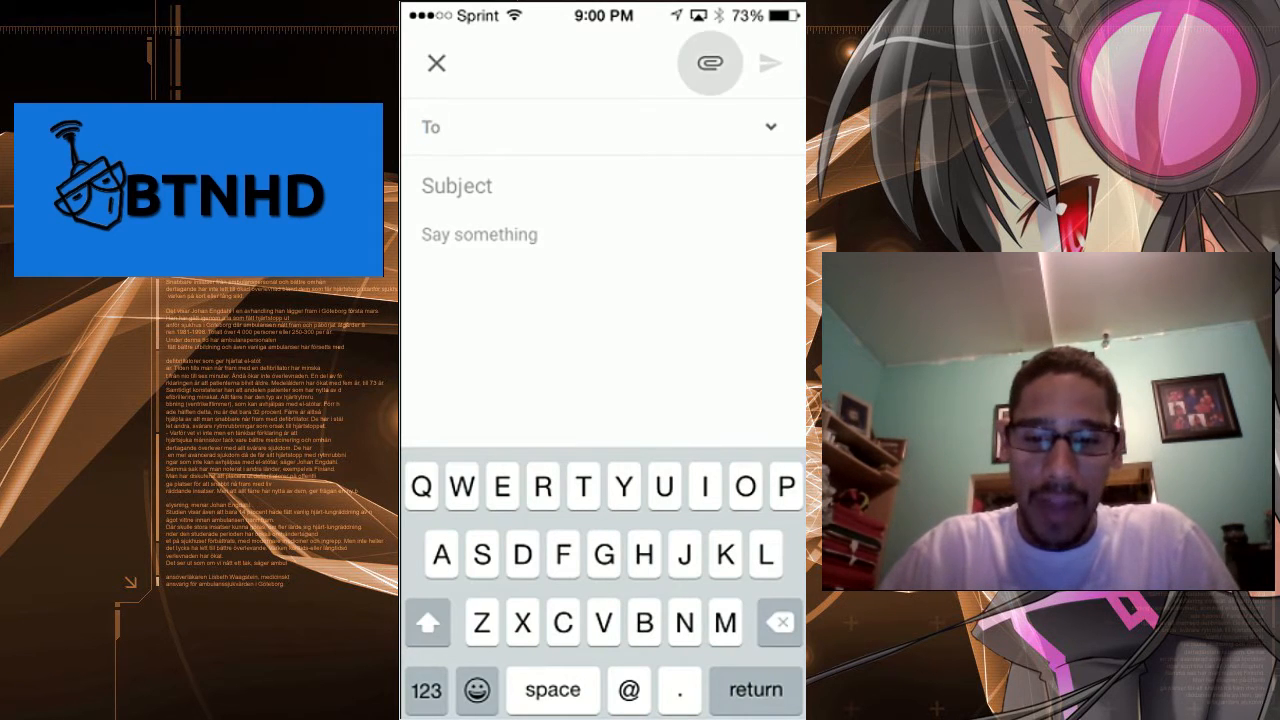
Step: Reveal the To, Cc and Bcc fields, then discard the unsent blank message
click(712, 62)
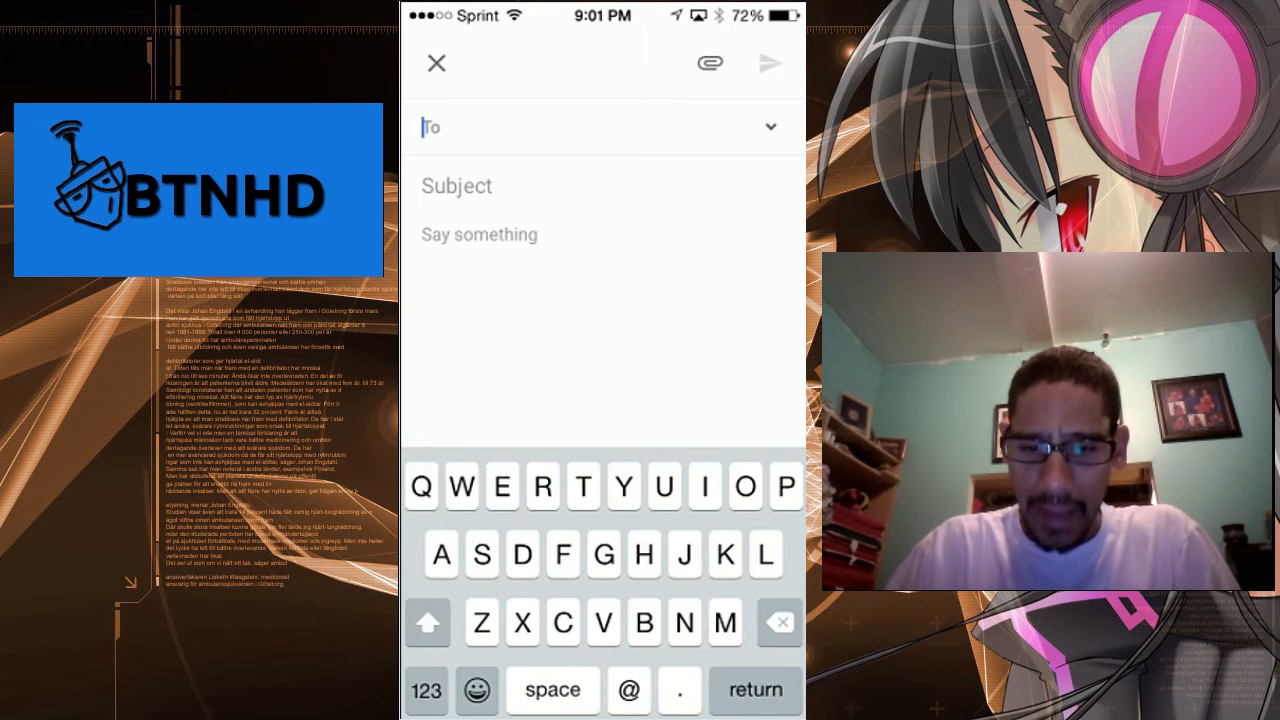
click(768, 128)
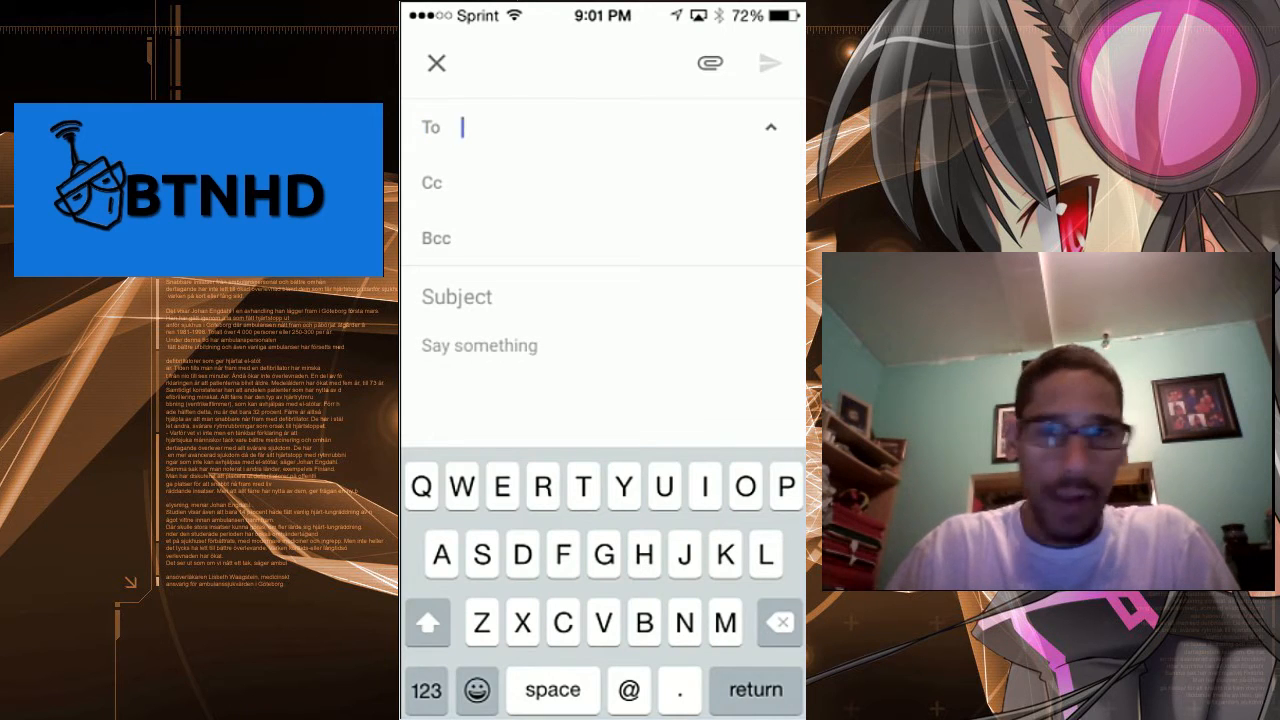
click(436, 62)
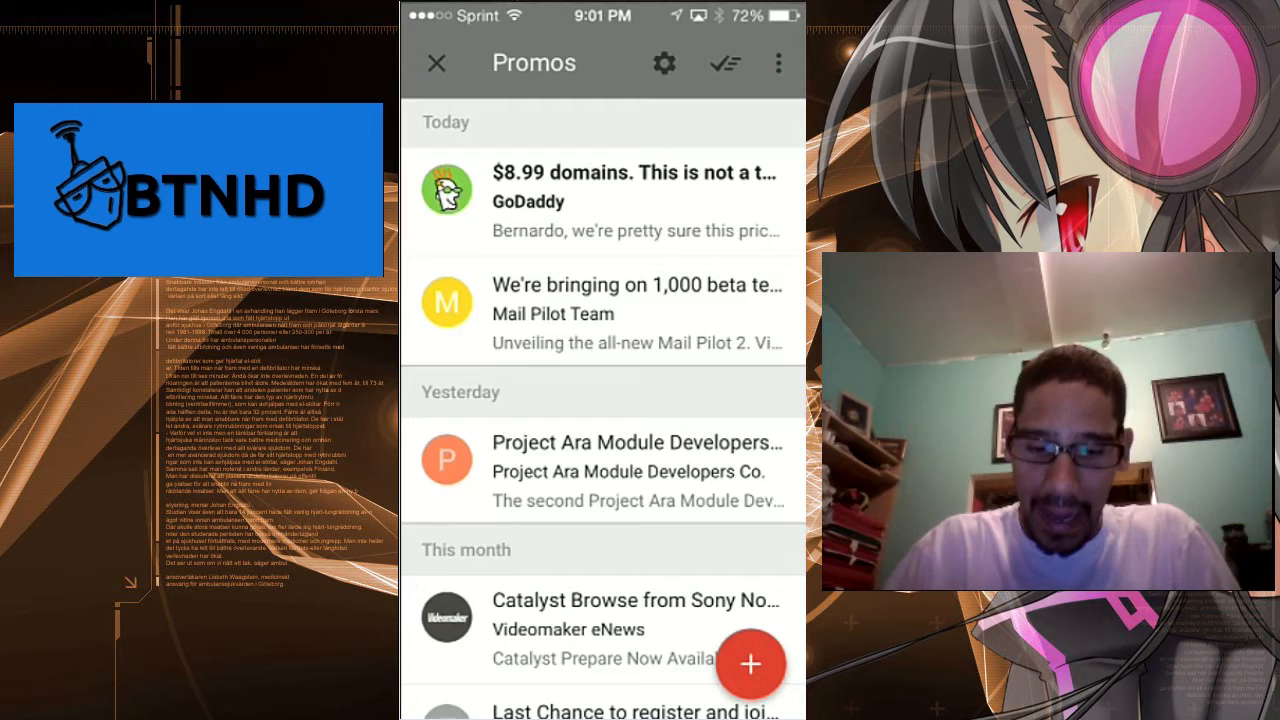
Step: Show the red + quick-create options and dismiss them without choosing one
click(750, 664)
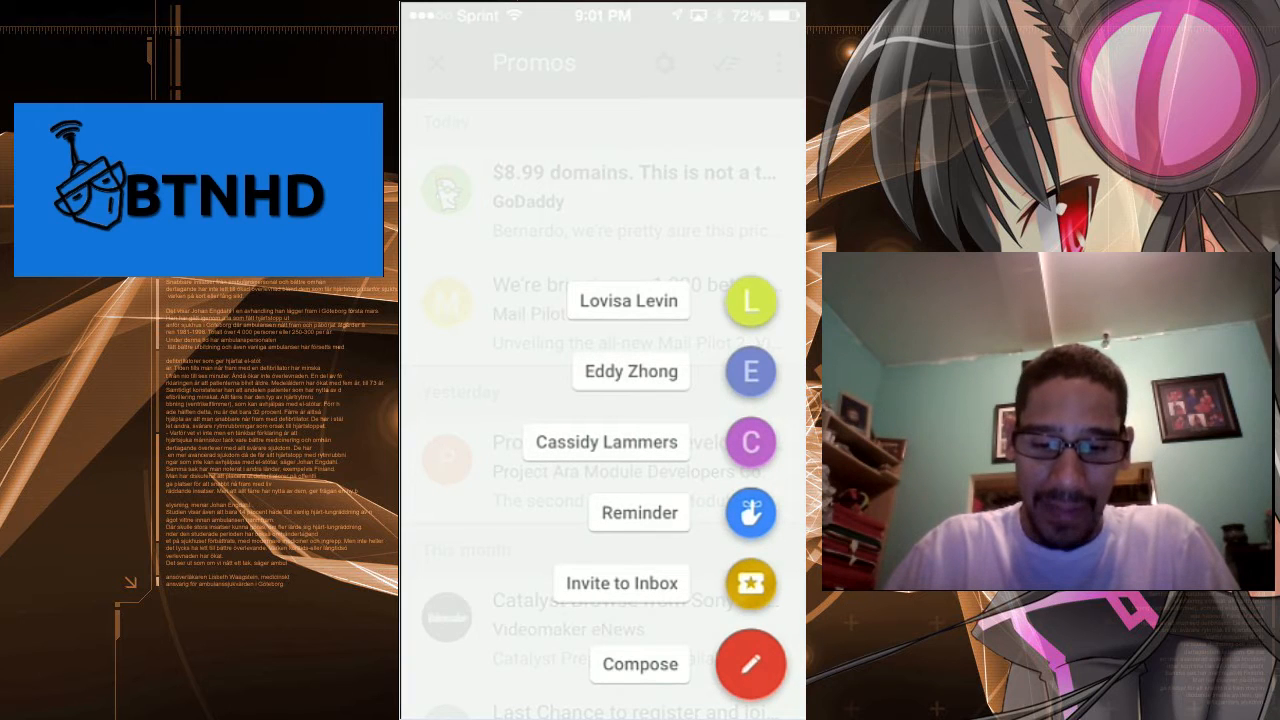
click(620, 584)
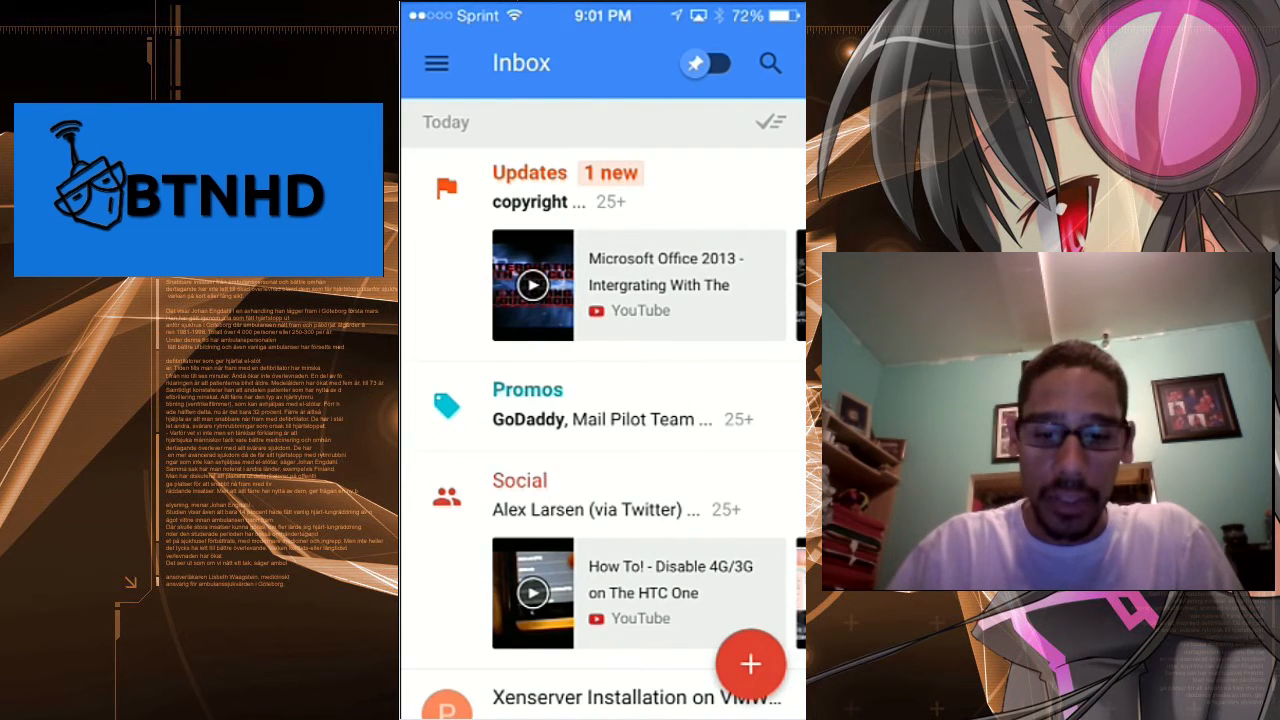
Step: Start marking the Promos bundle done, then cancel so its messages stay
click(770, 122)
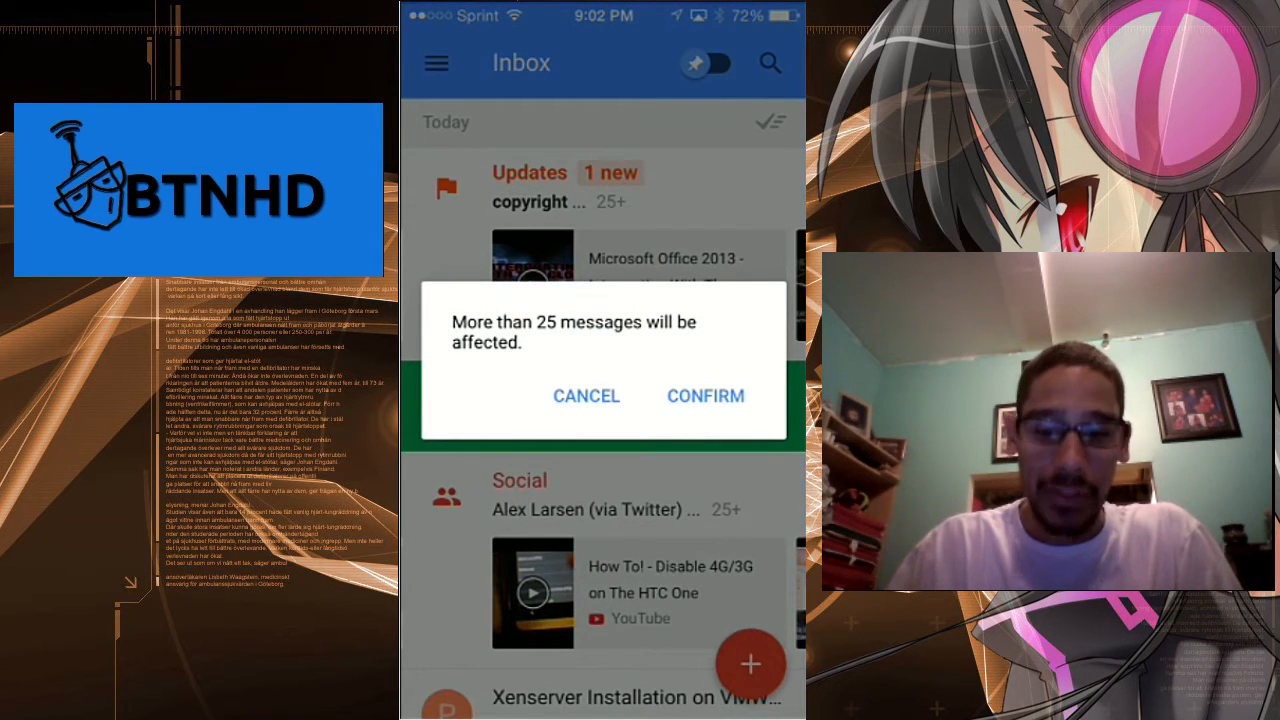
click(704, 396)
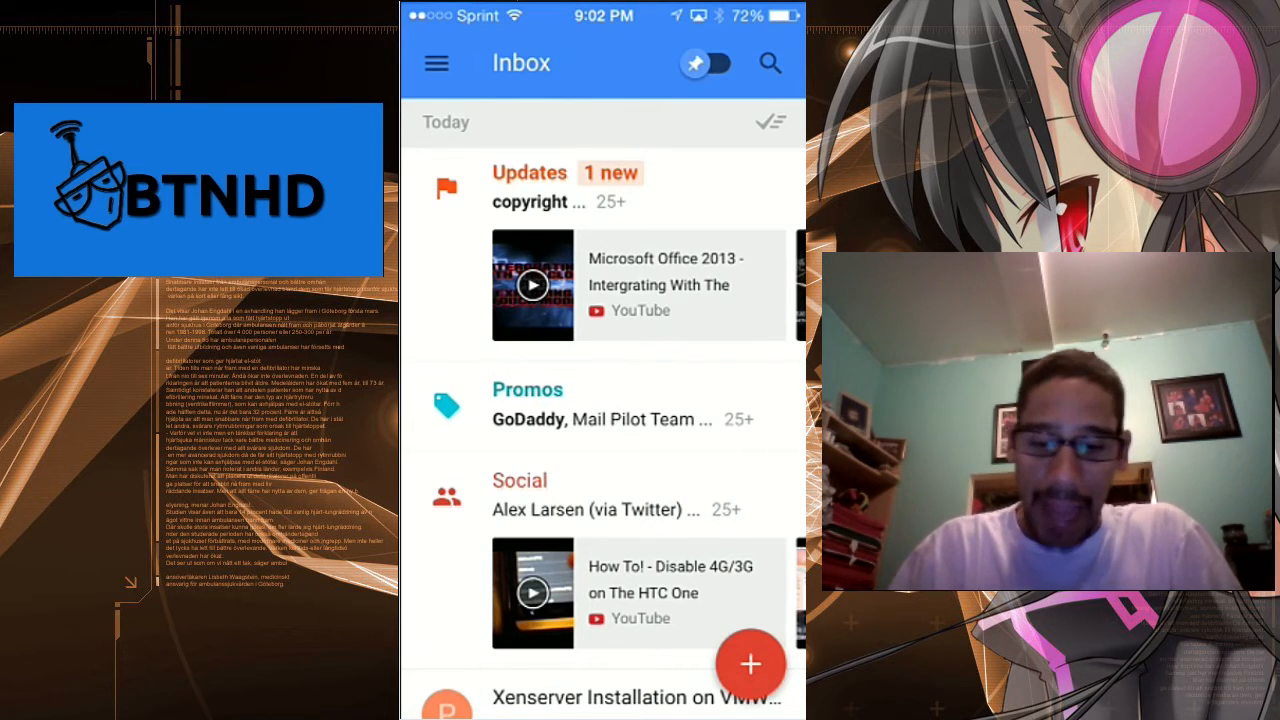
Step: Scroll down through the inbox conversations toward the Move to destinations list
scroll(down, 3)
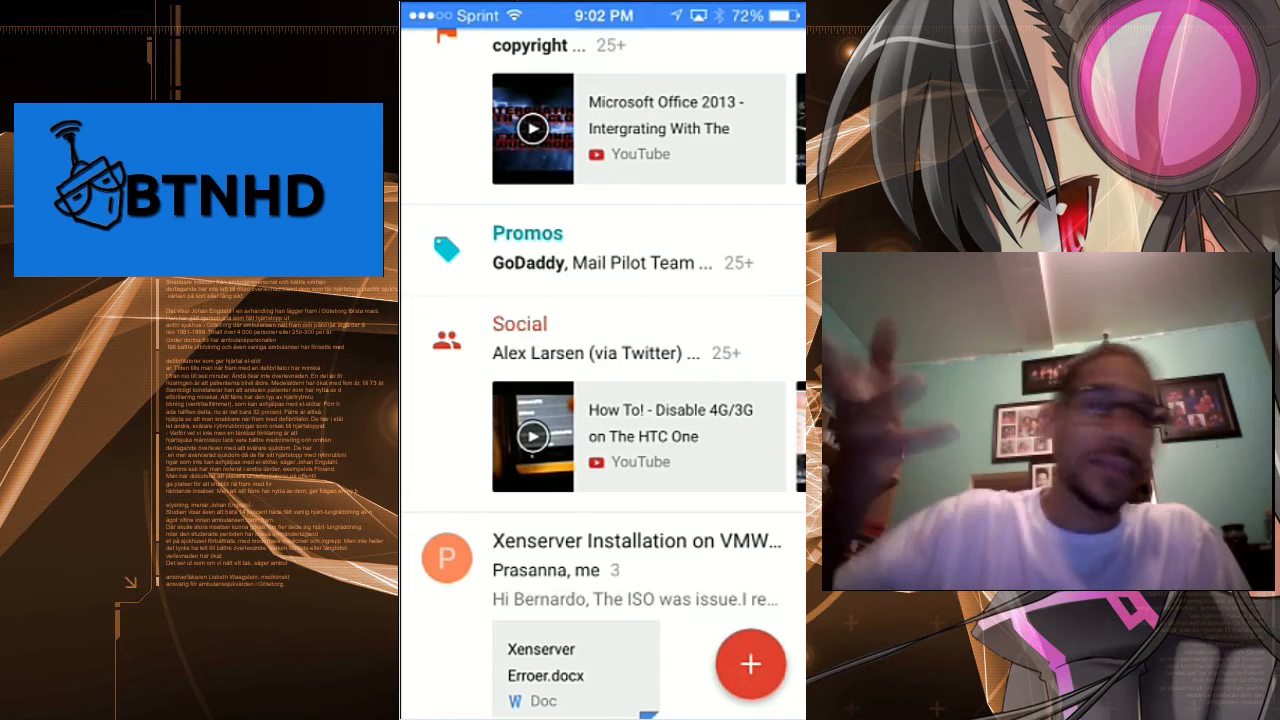
scroll(down, 3)
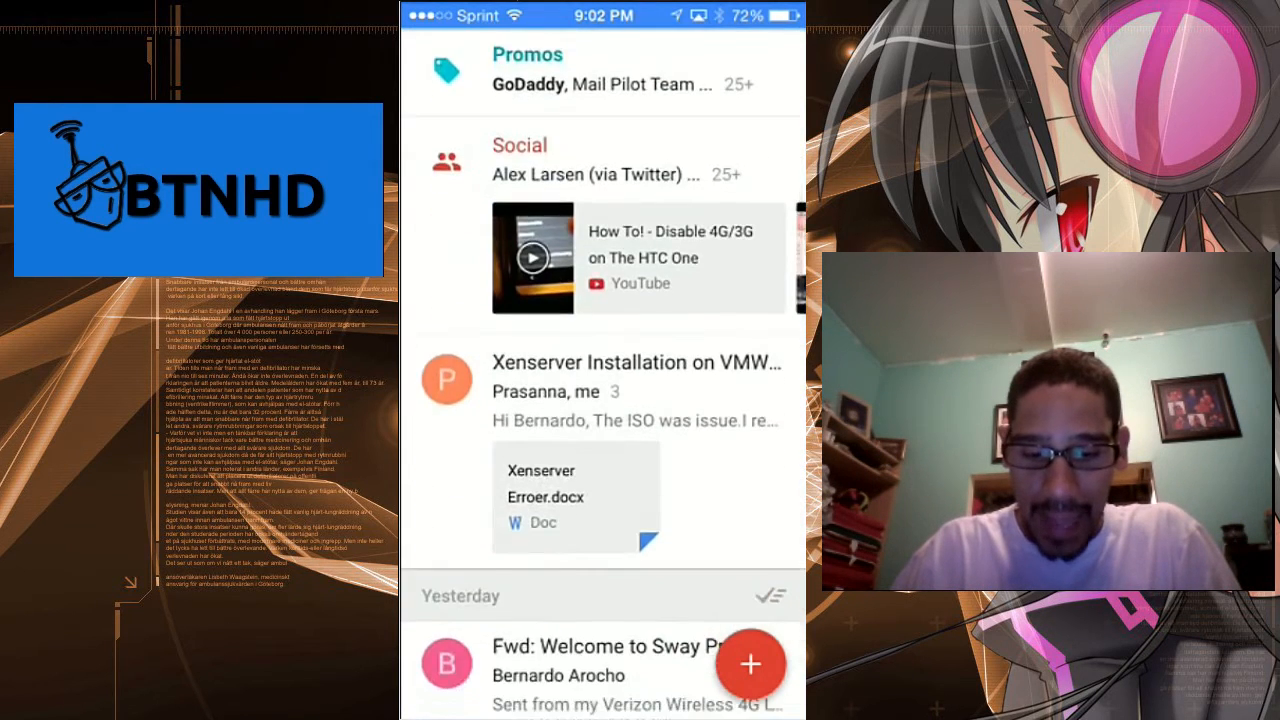
scroll(down, 3)
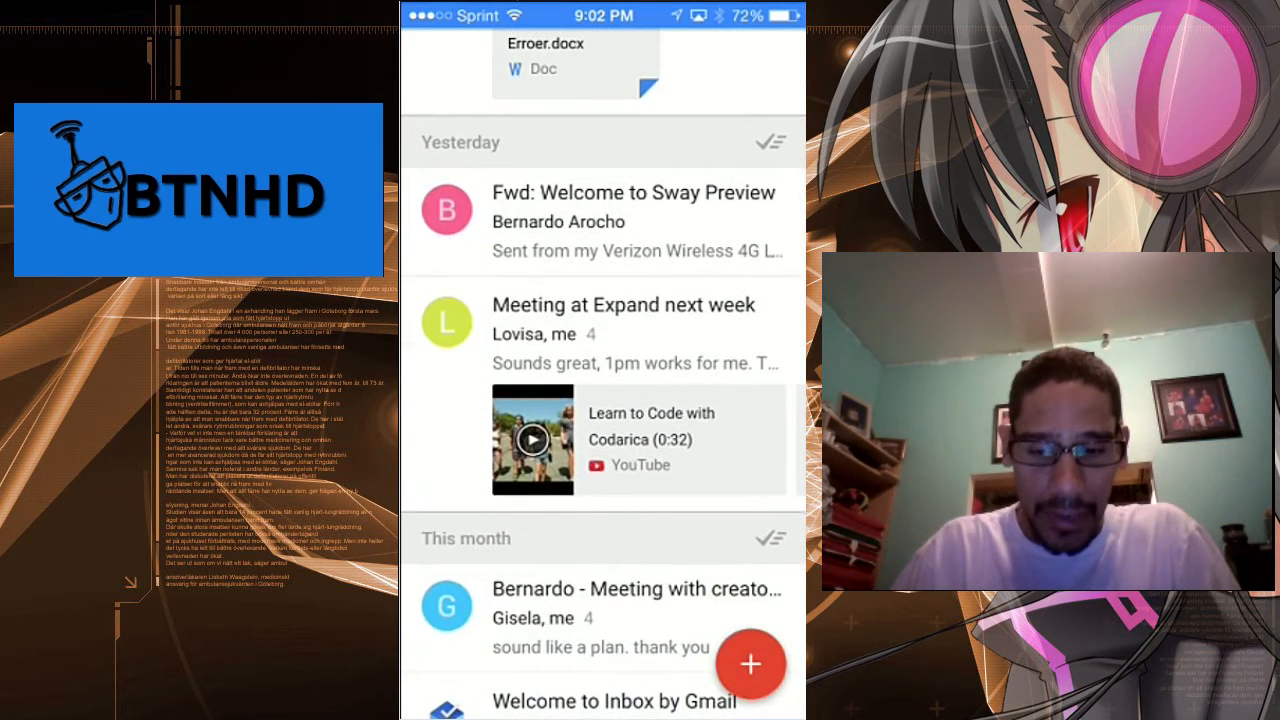
scroll(down, 3)
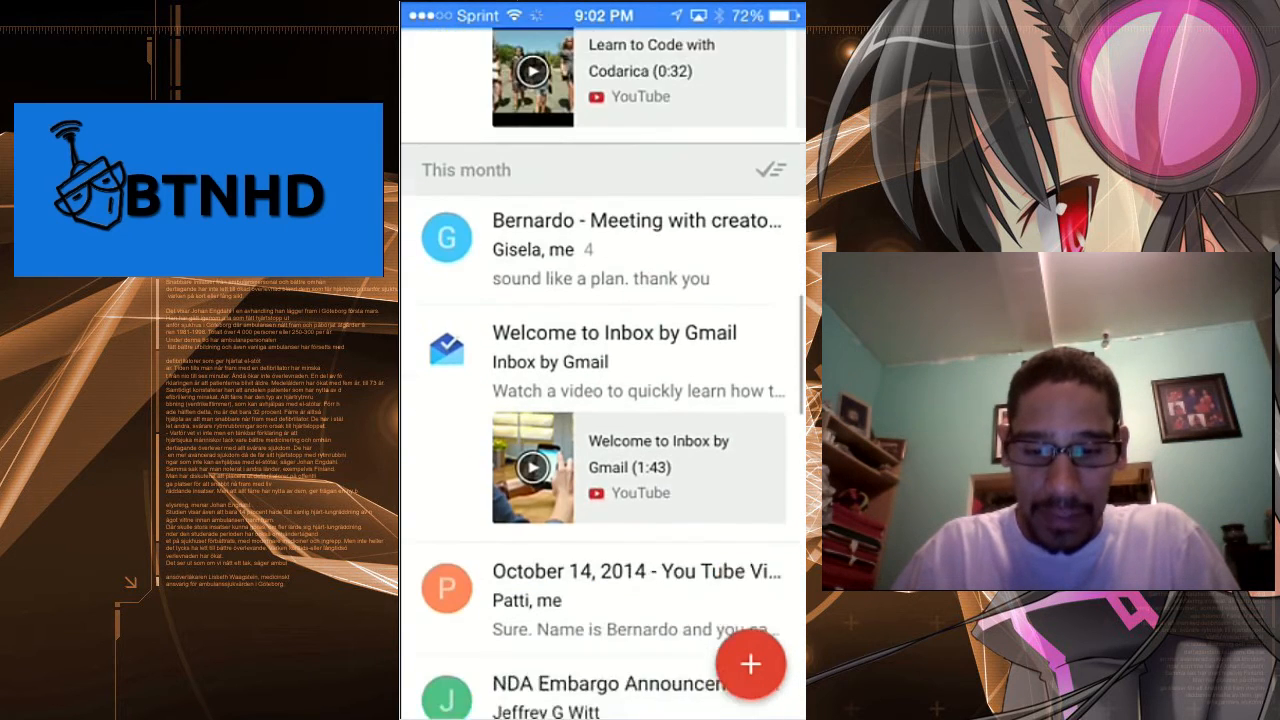
scroll(down, 3)
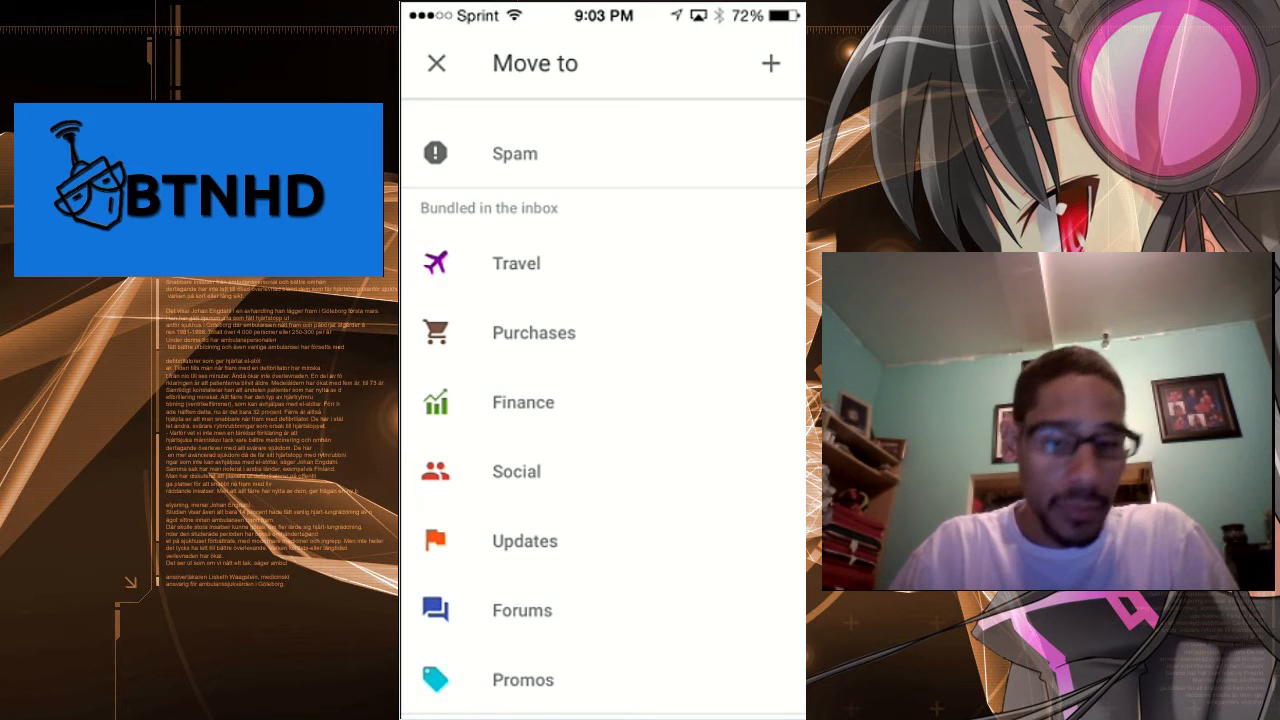
Step: Scroll the Move to list past the bundles and Skip the inbox labels, then close it
scroll(down, 3)
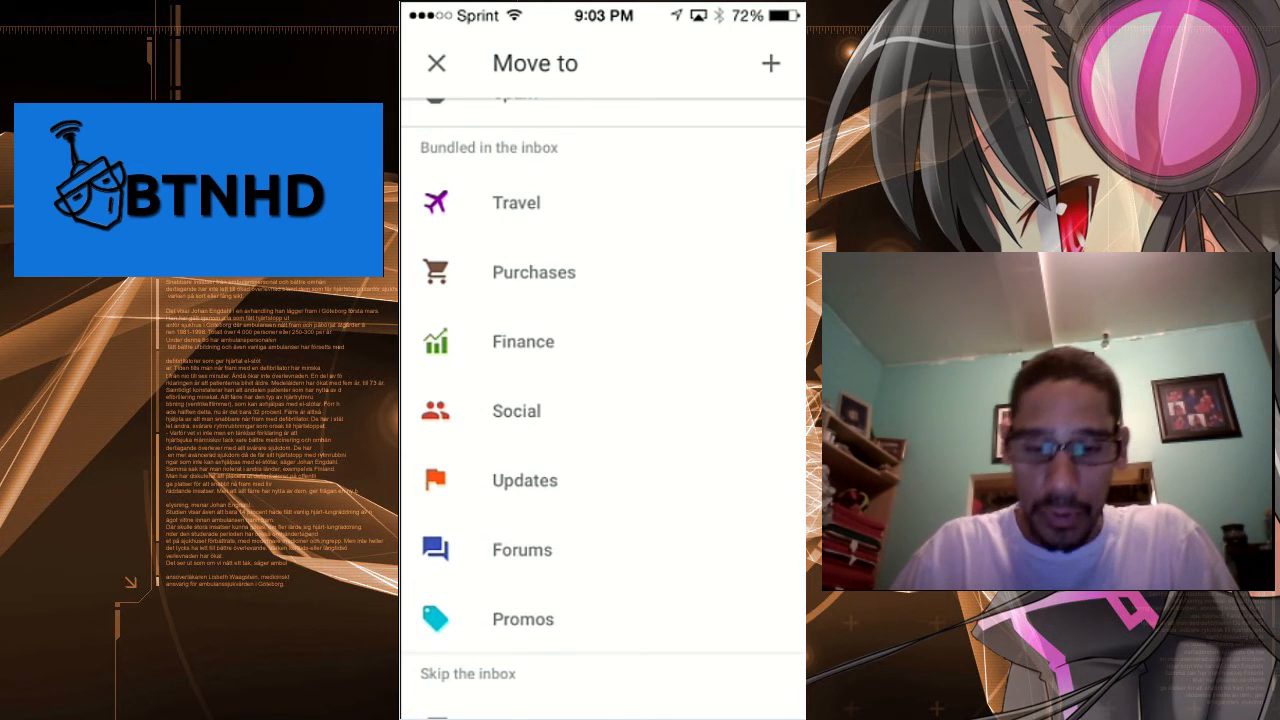
scroll(down, 3)
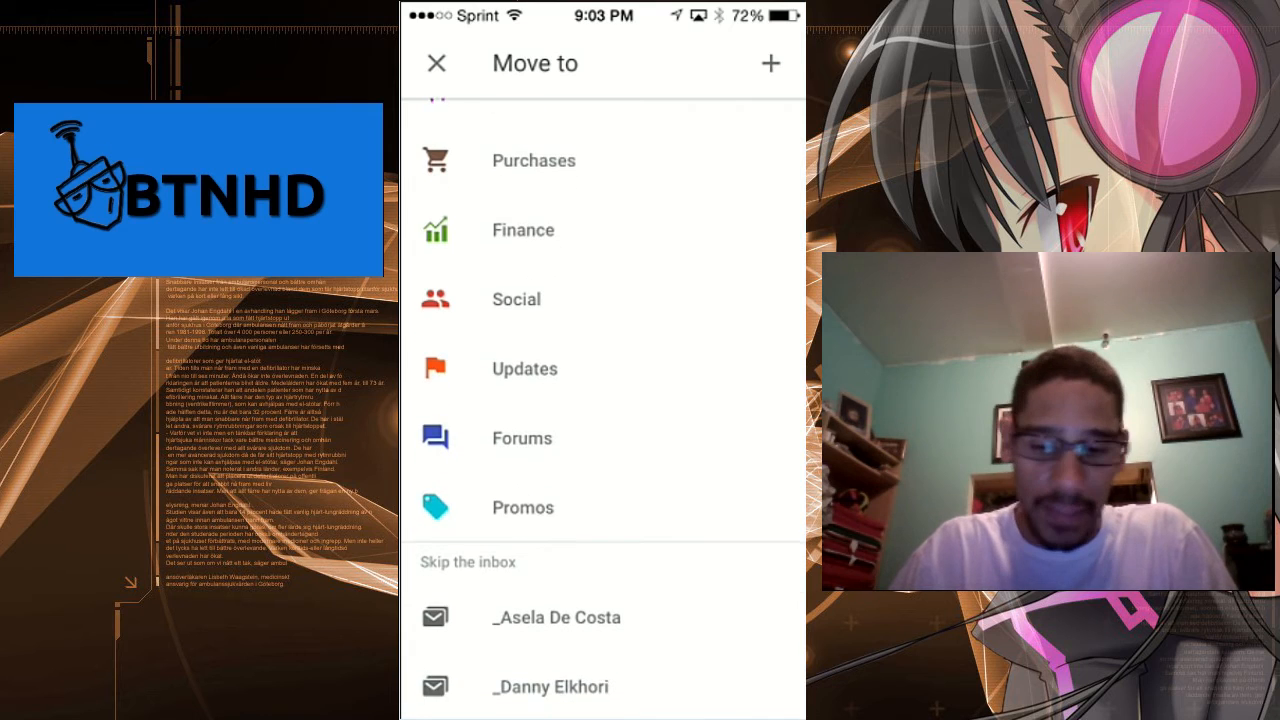
scroll(down, 3)
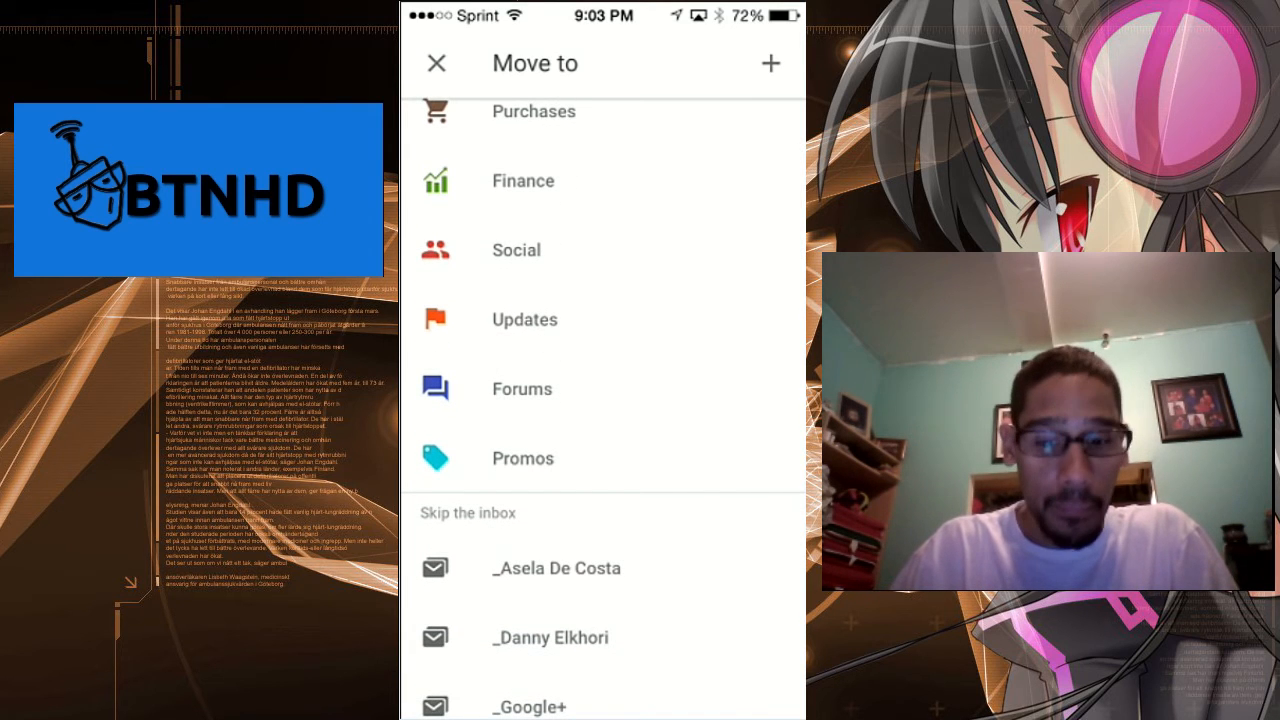
scroll(down, 3)
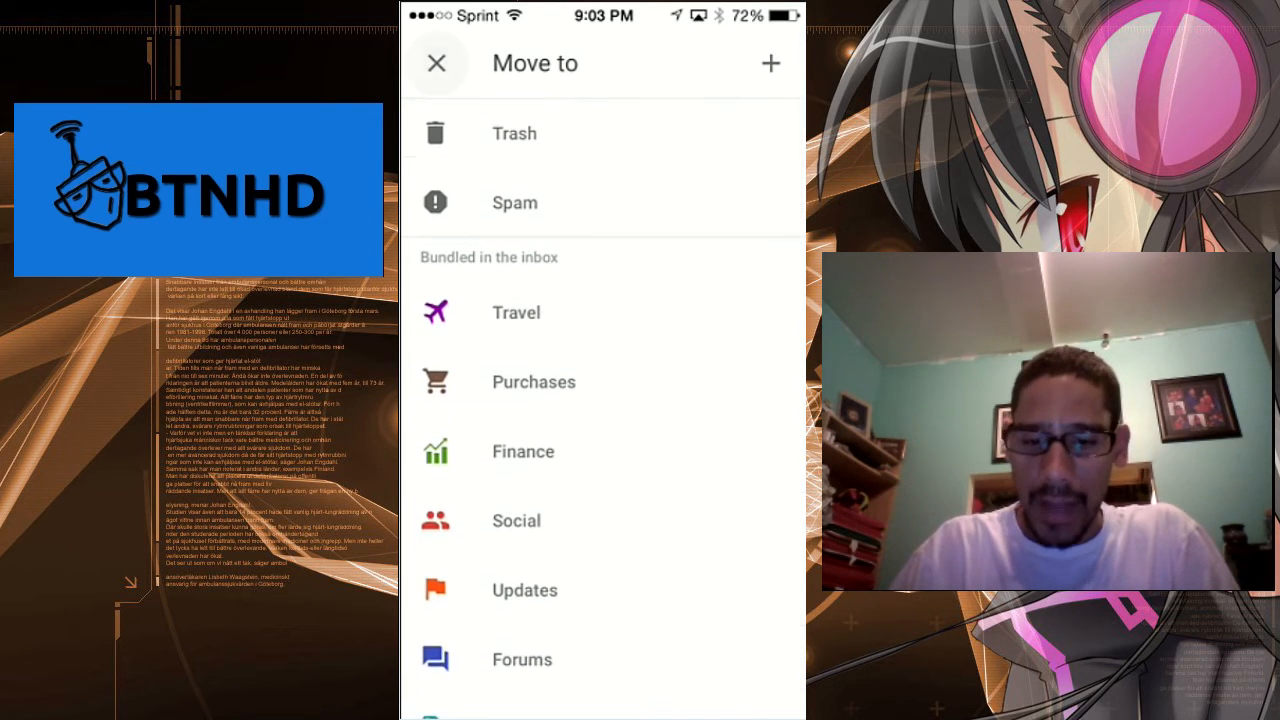
click(438, 62)
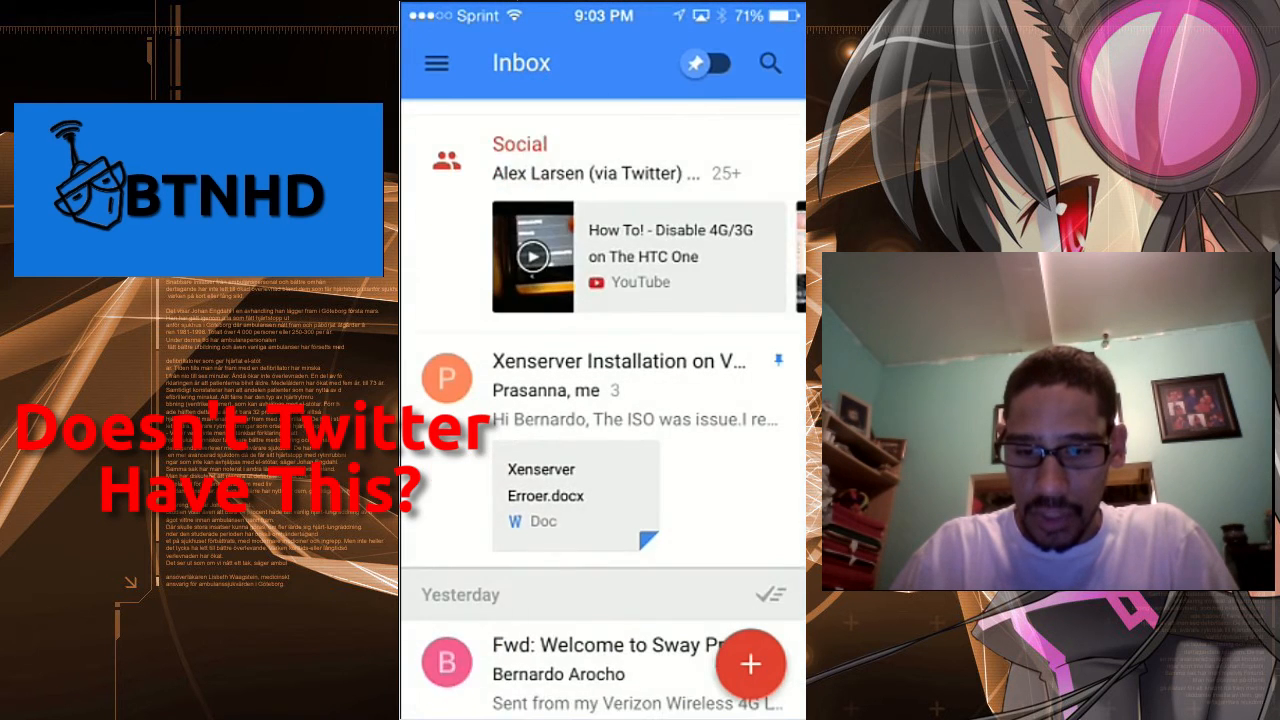
click(708, 62)
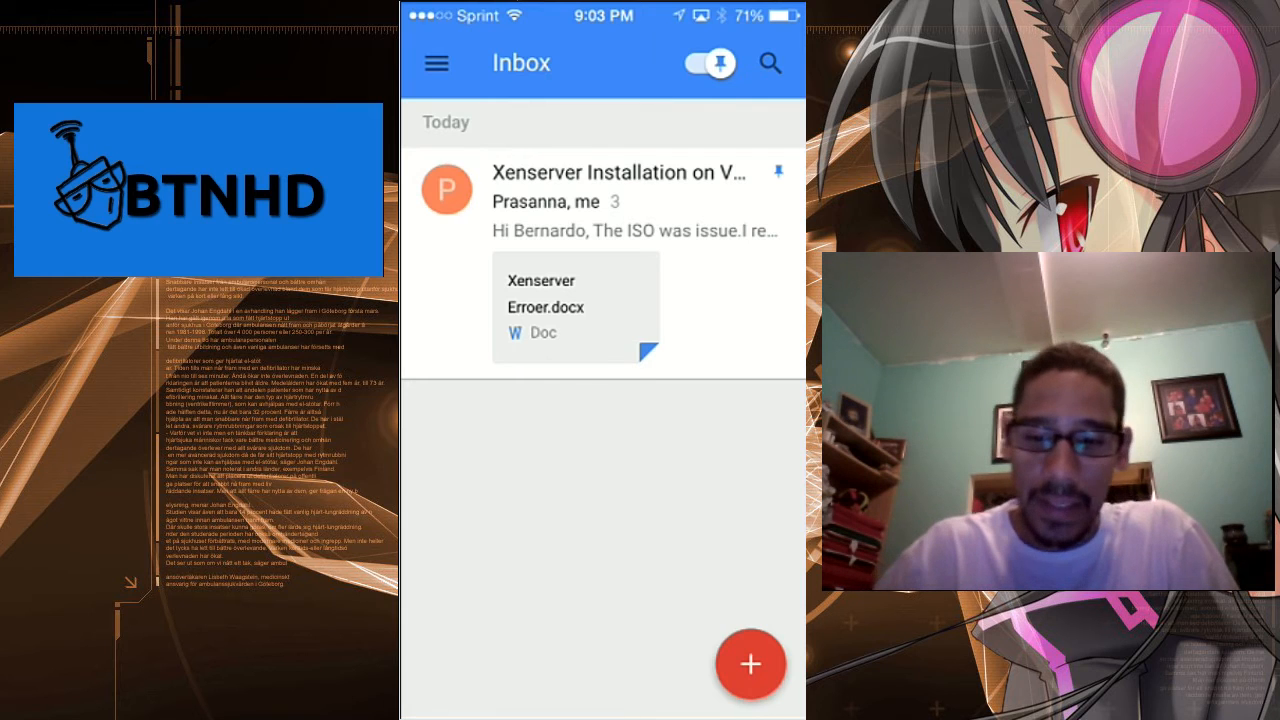
click(710, 62)
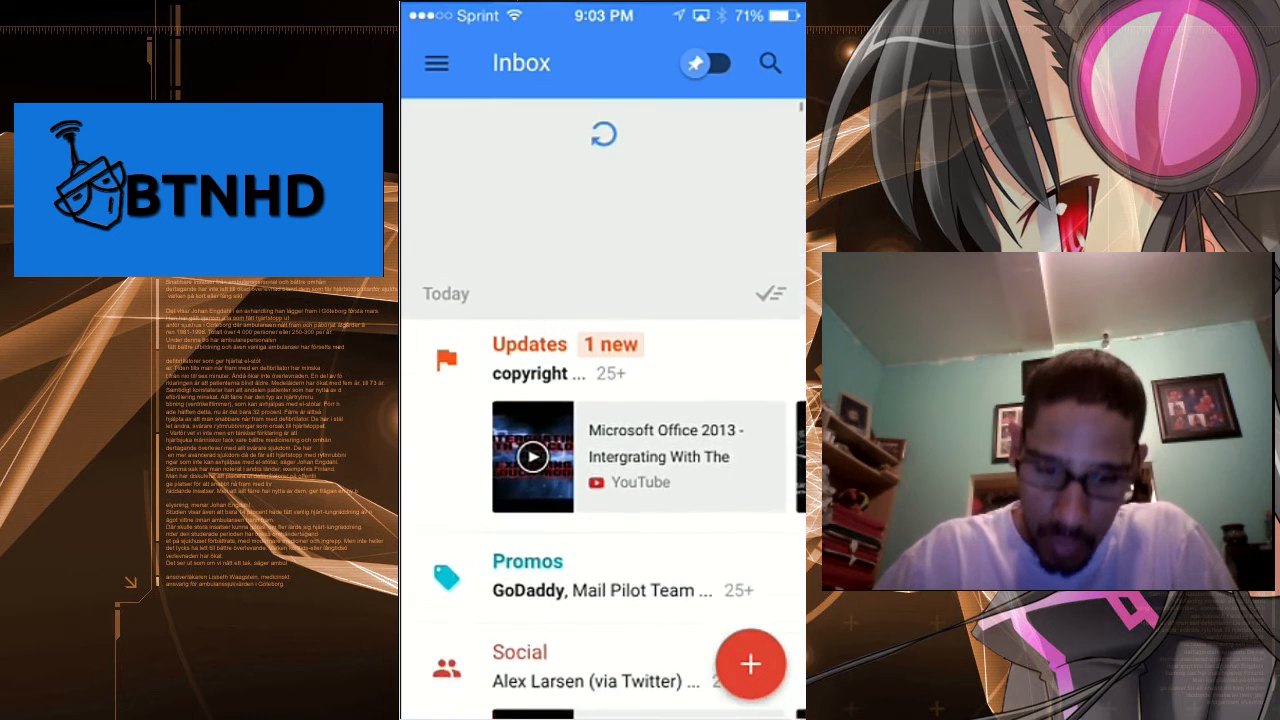
scroll(down, 3)
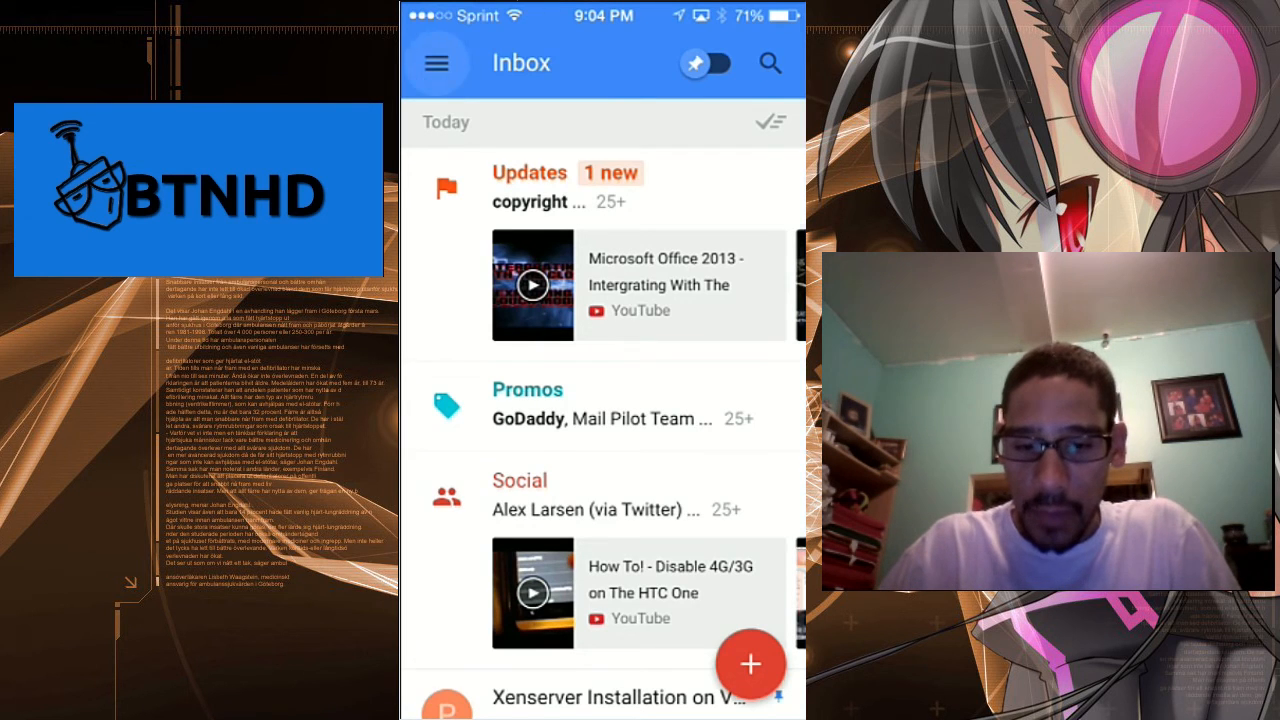
click(436, 62)
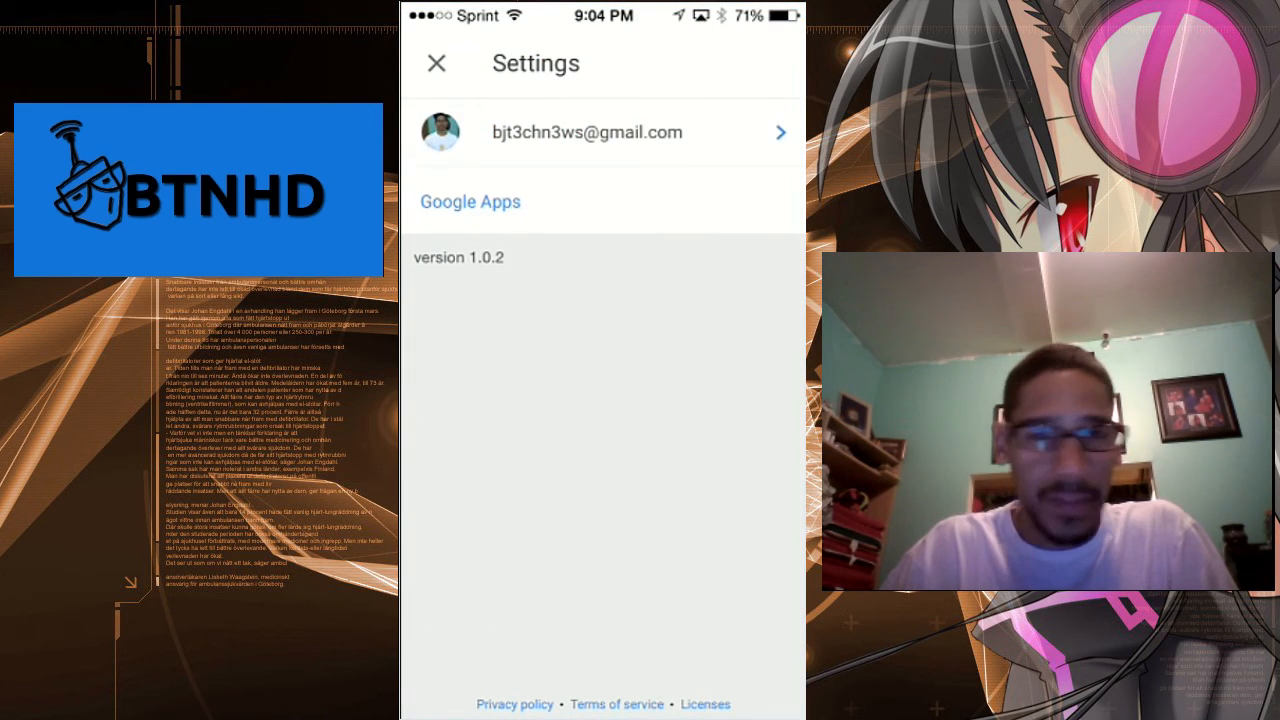
click(470, 200)
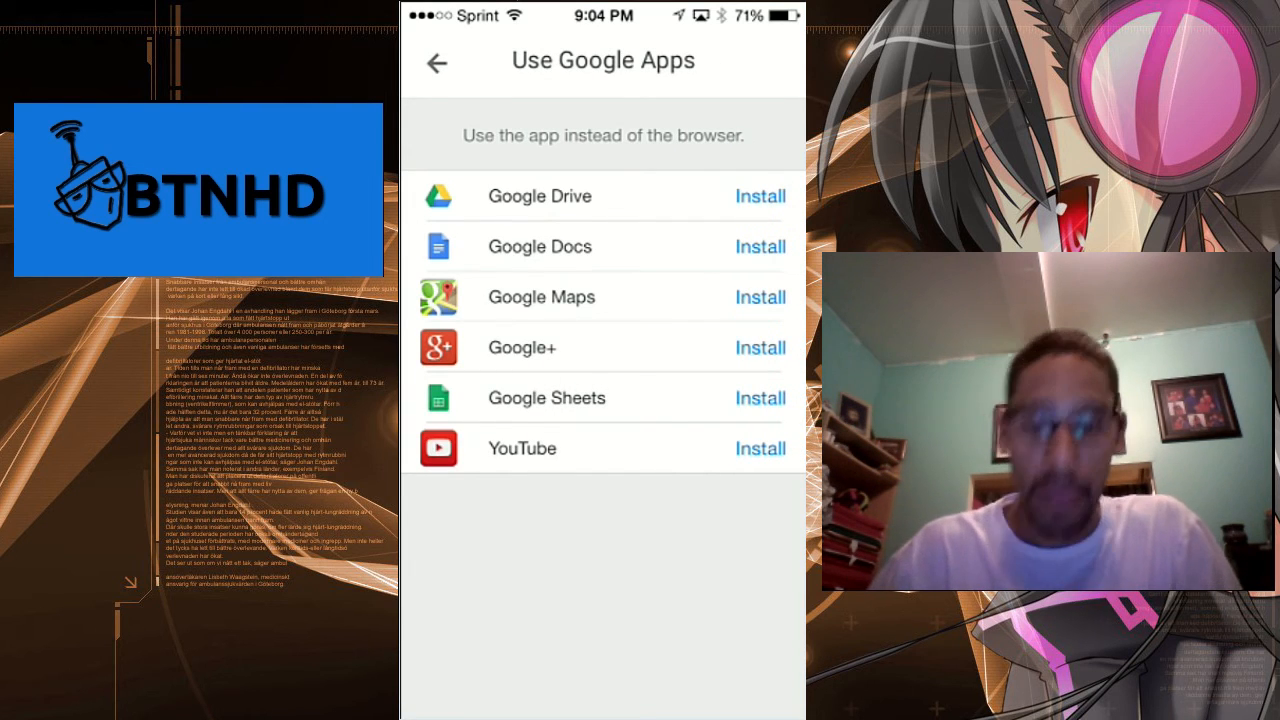
click(436, 62)
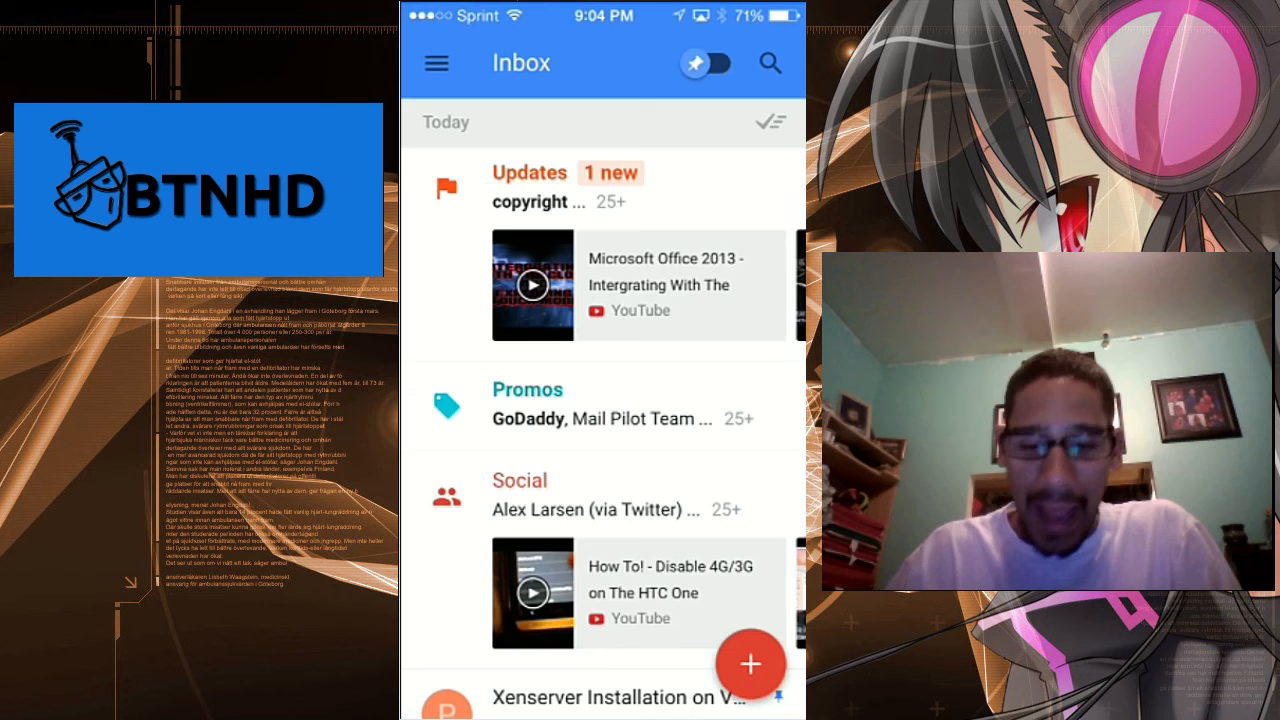
scroll(down, 3)
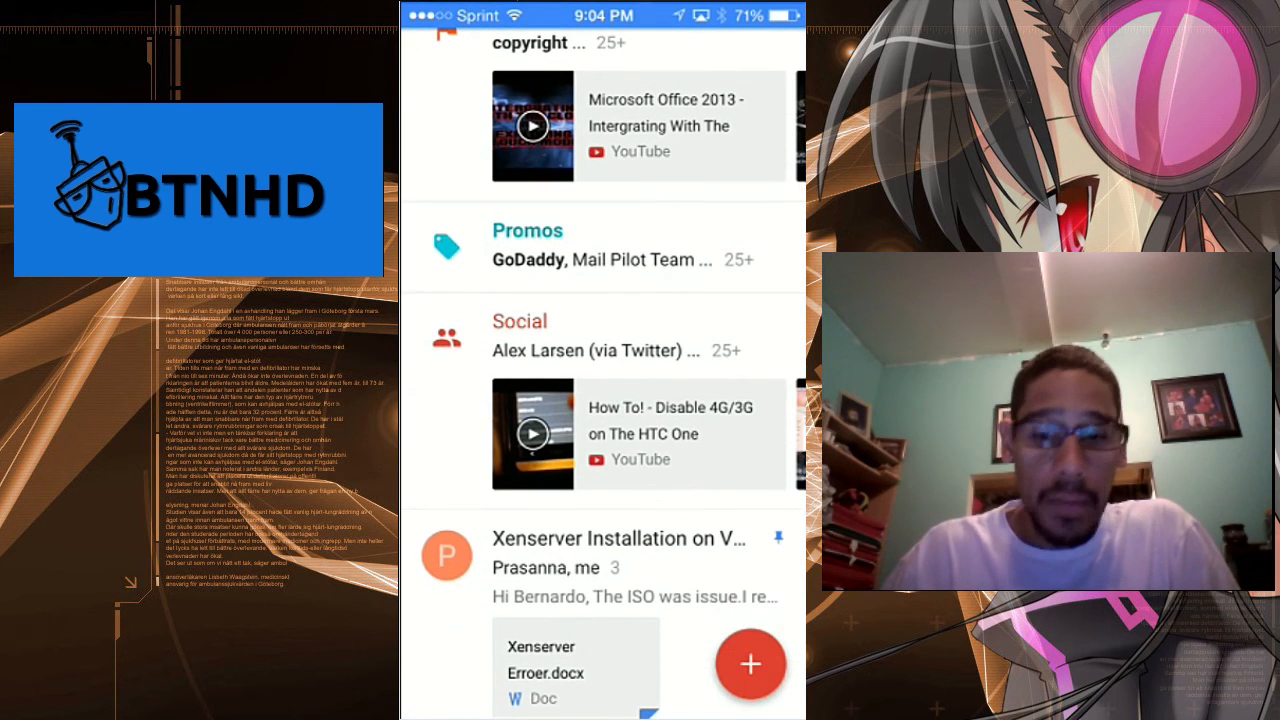